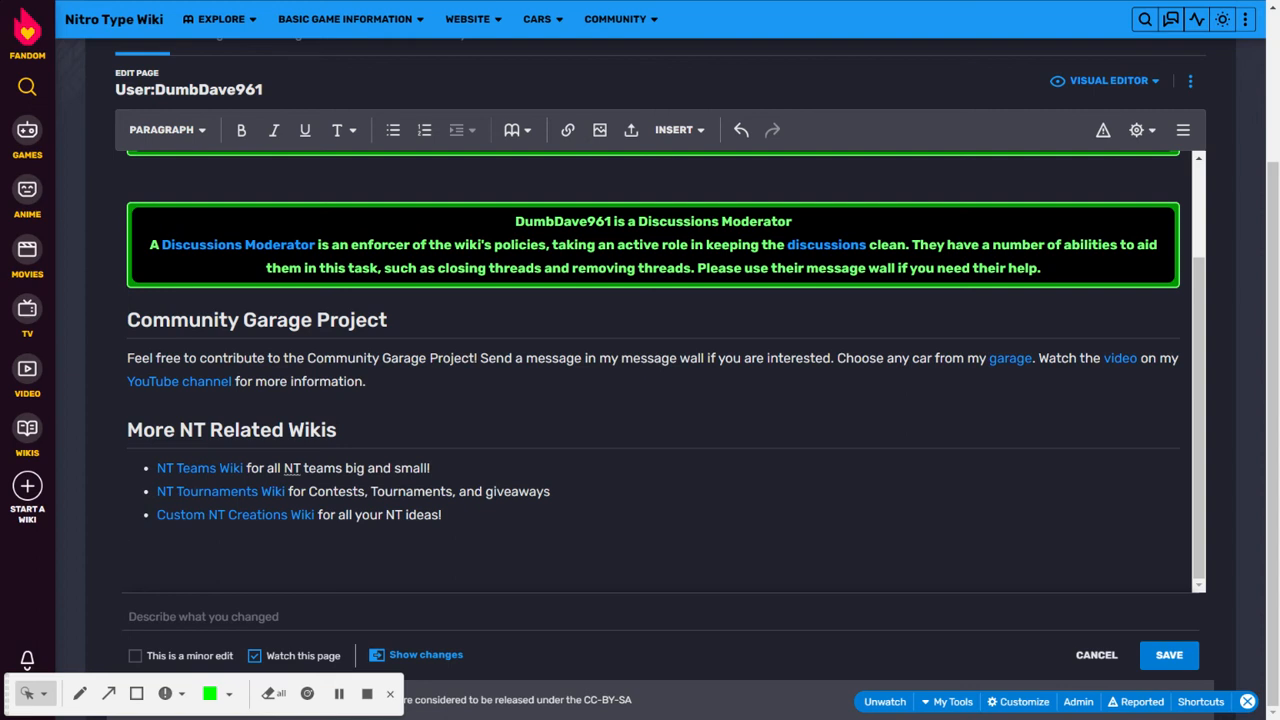
- Add the Title template below the wiki list via Insert > Template
left_click(128, 552)
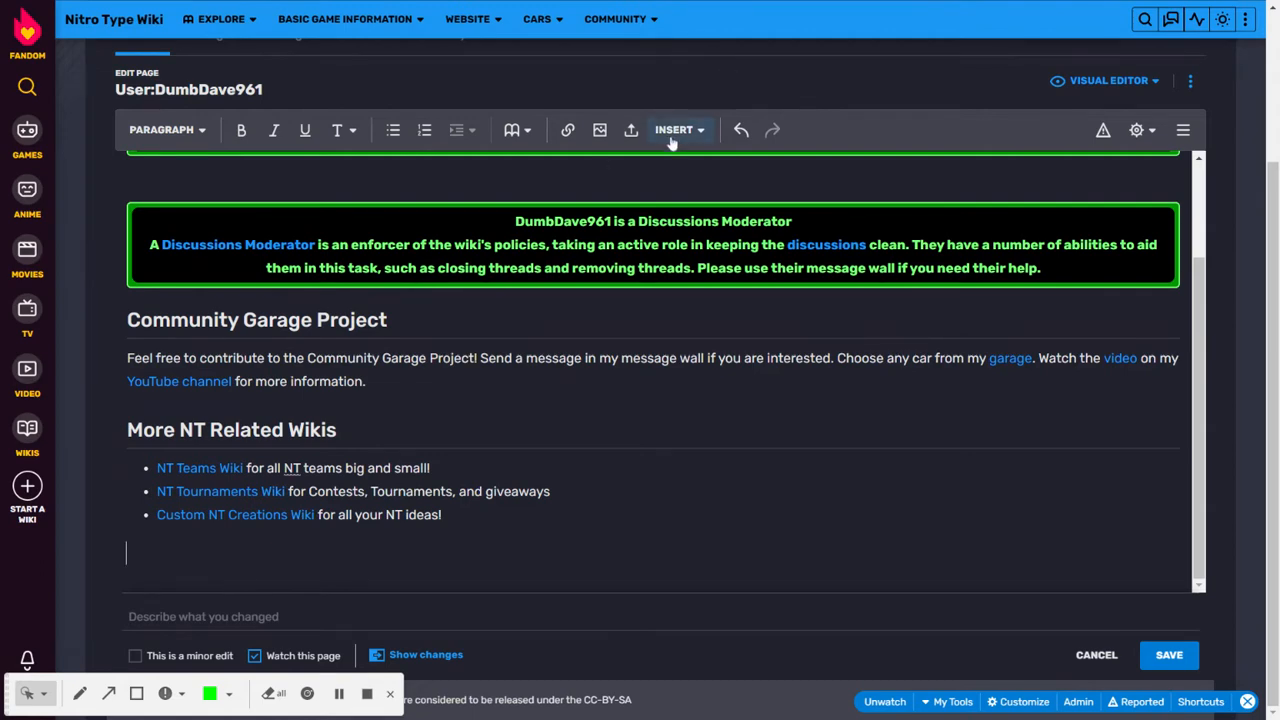
left_click(680, 128)
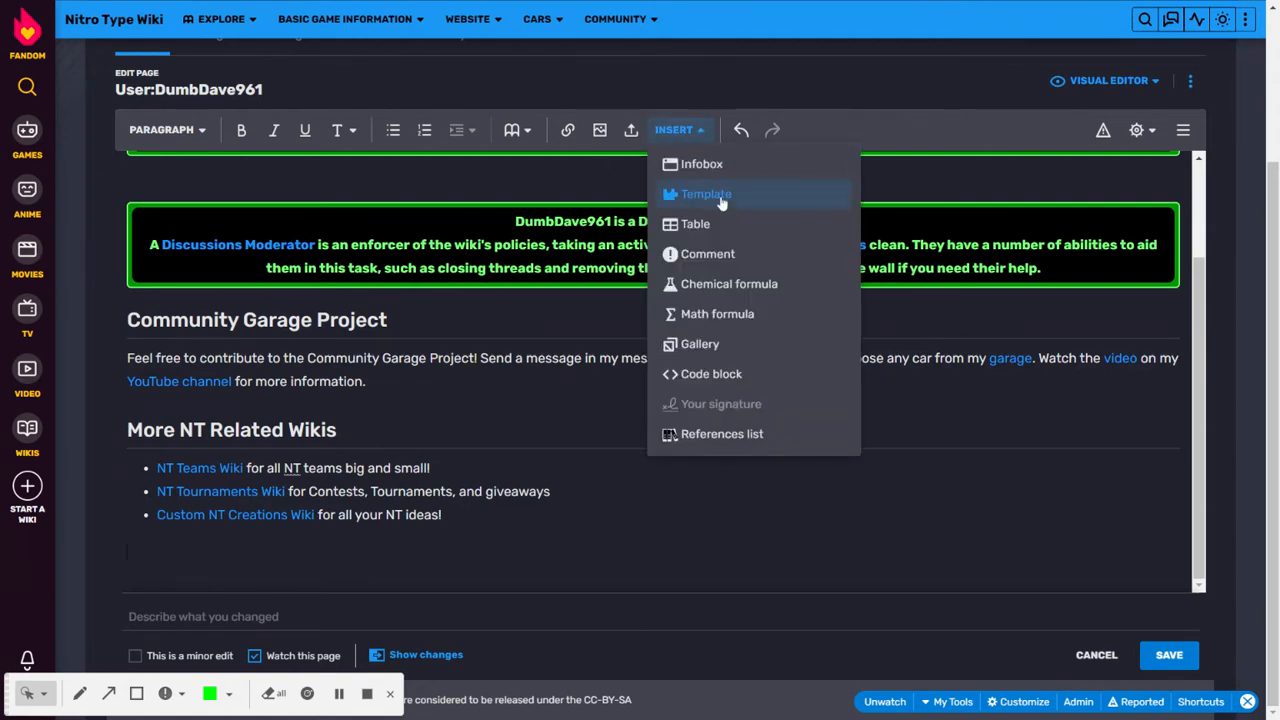
left_click(706, 194)
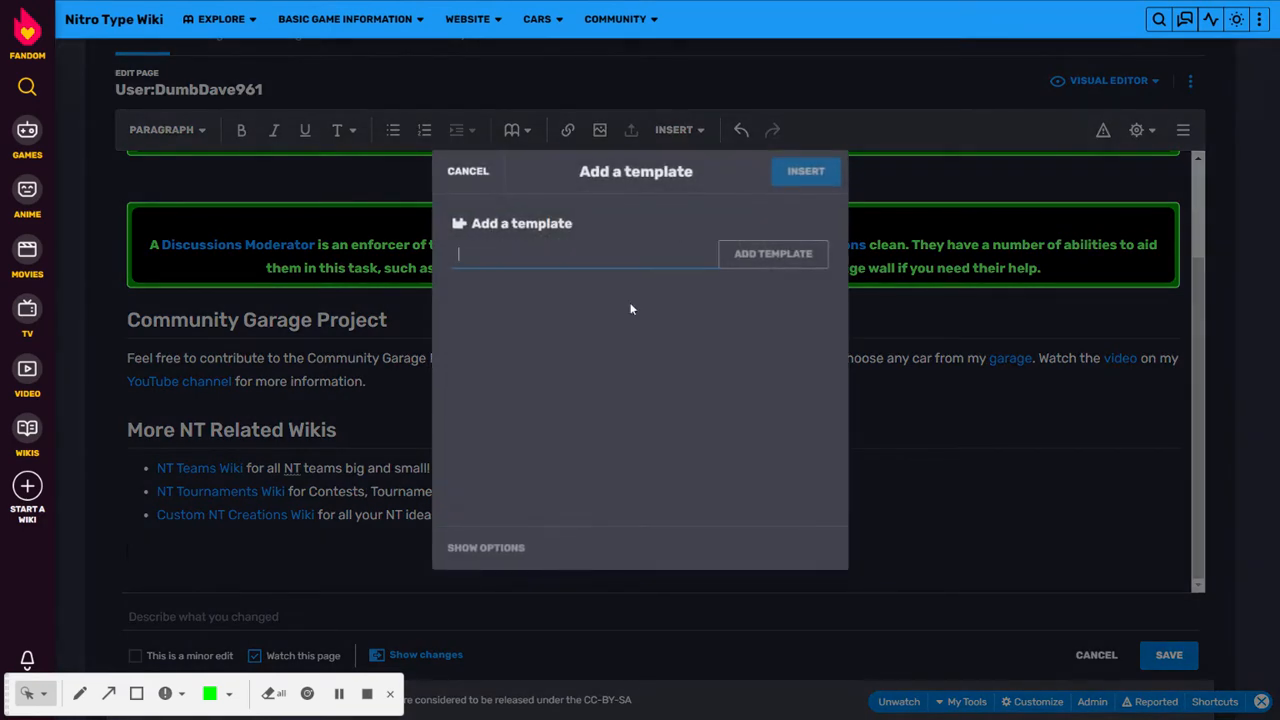
type("Title")
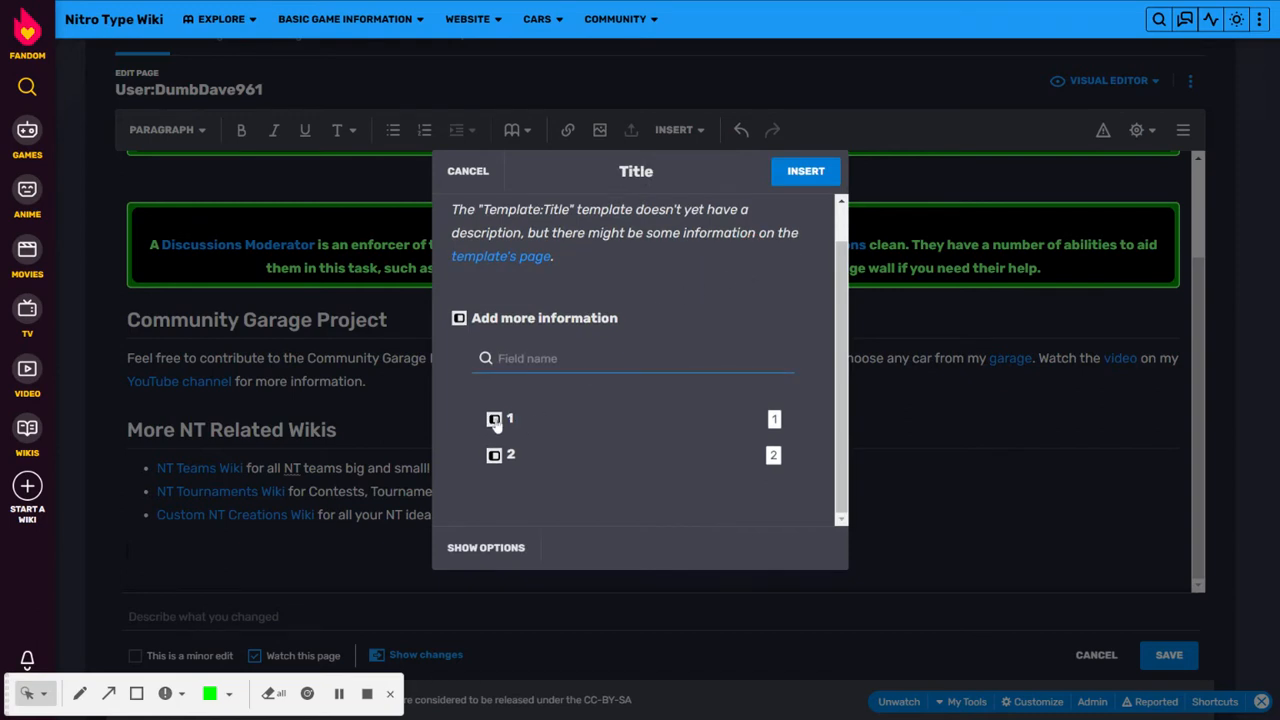
- Fill parameter 1 with 'Lord of the Practice' and parameter 2 with 'race'
left_click(510, 418)
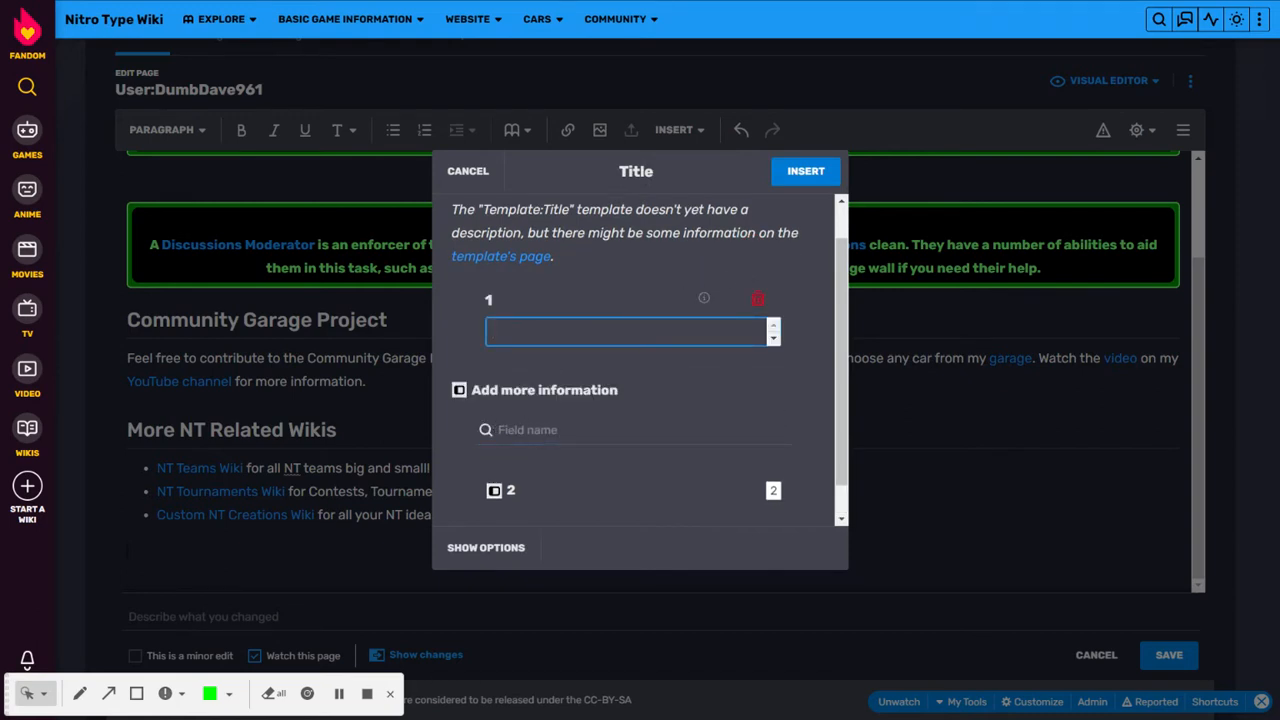
left_click(630, 332)
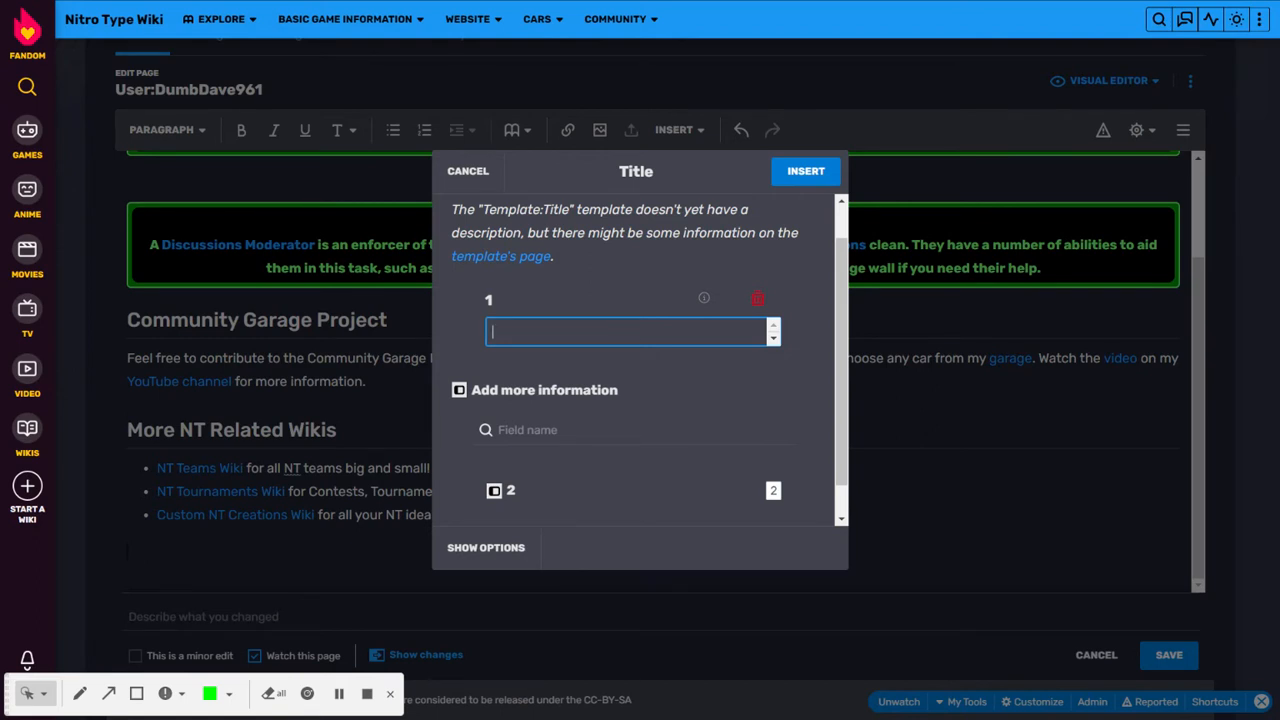
type("Lord of the Prac")
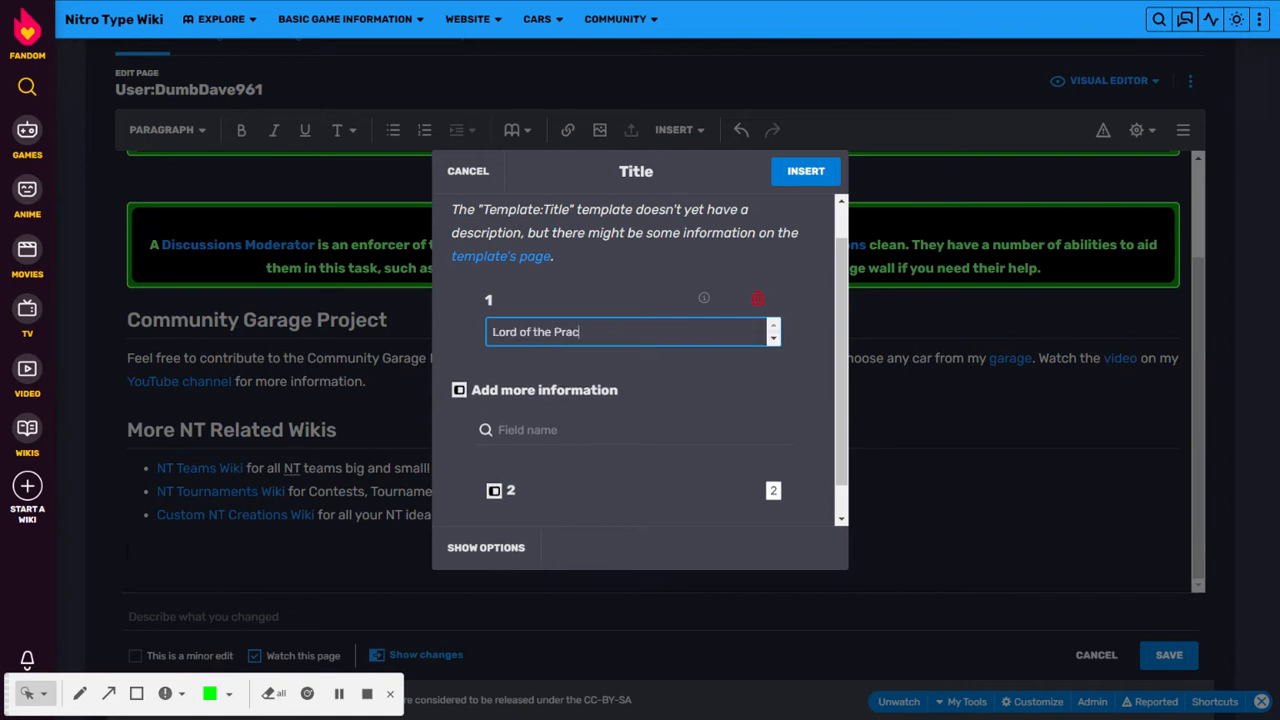
type("tice")
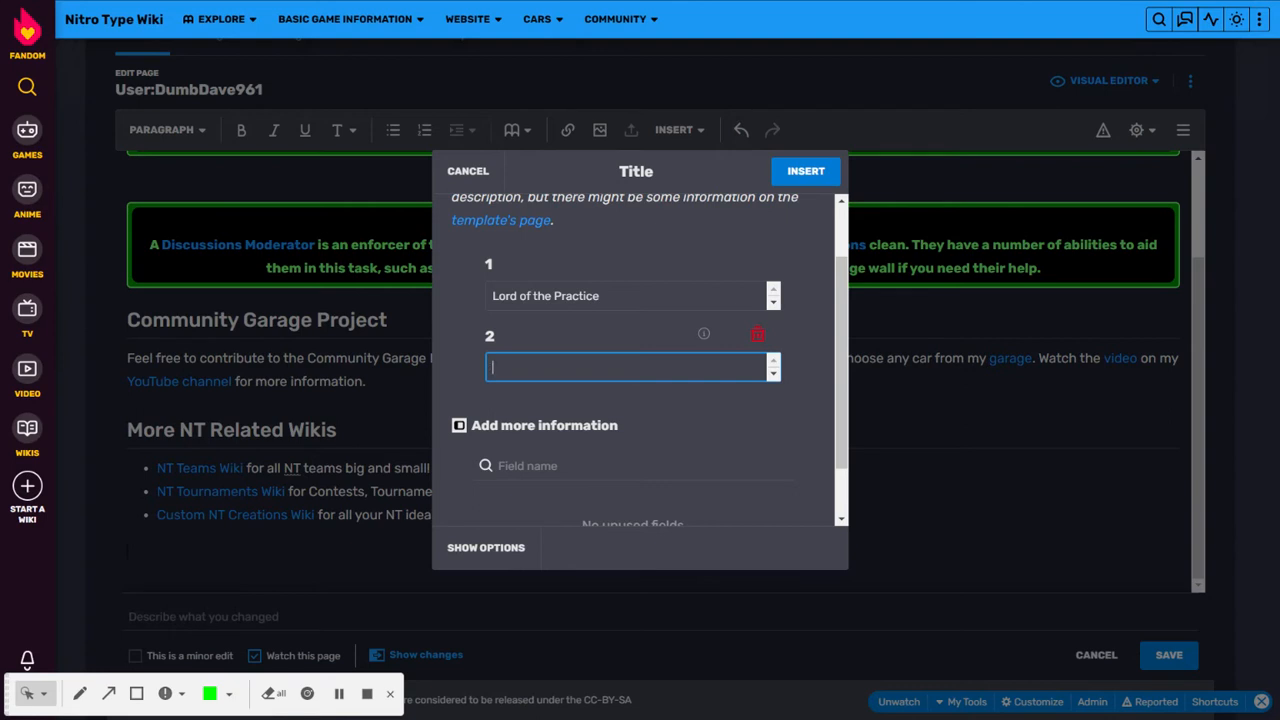
type("race")
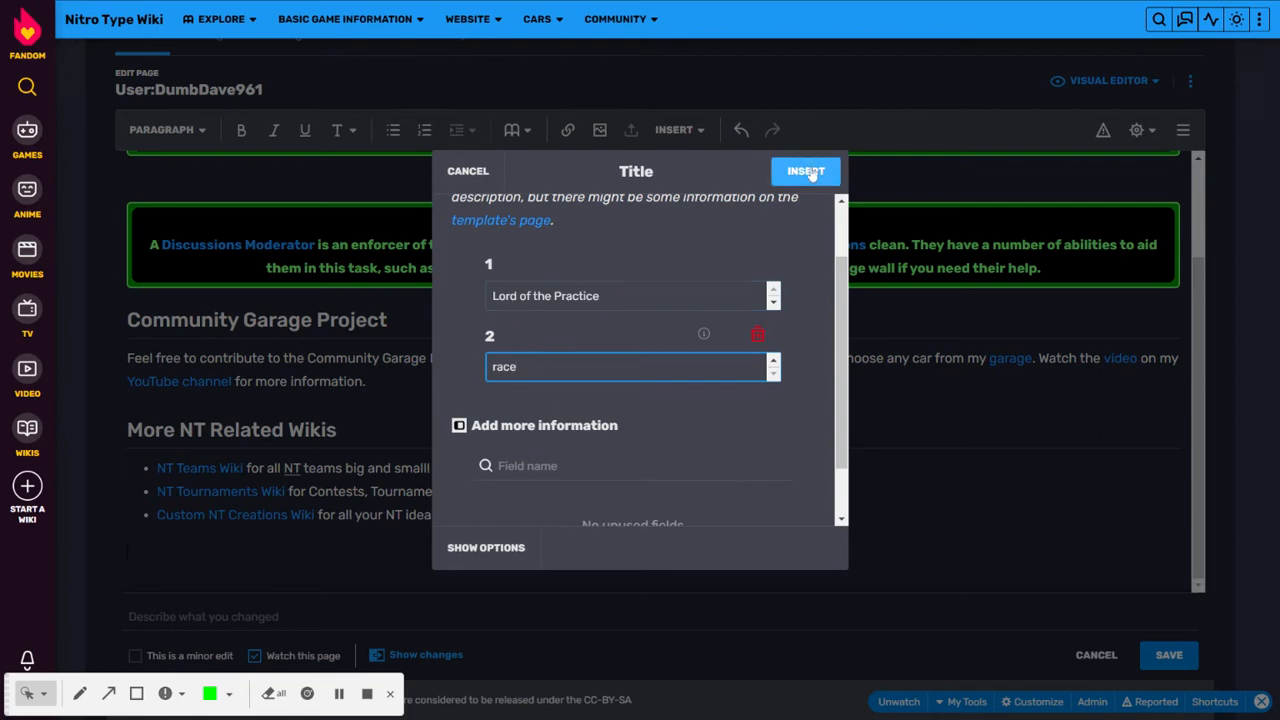
- Insert the filled Title template so 'Lord of the Practice' shows on the page
left_click(804, 170)
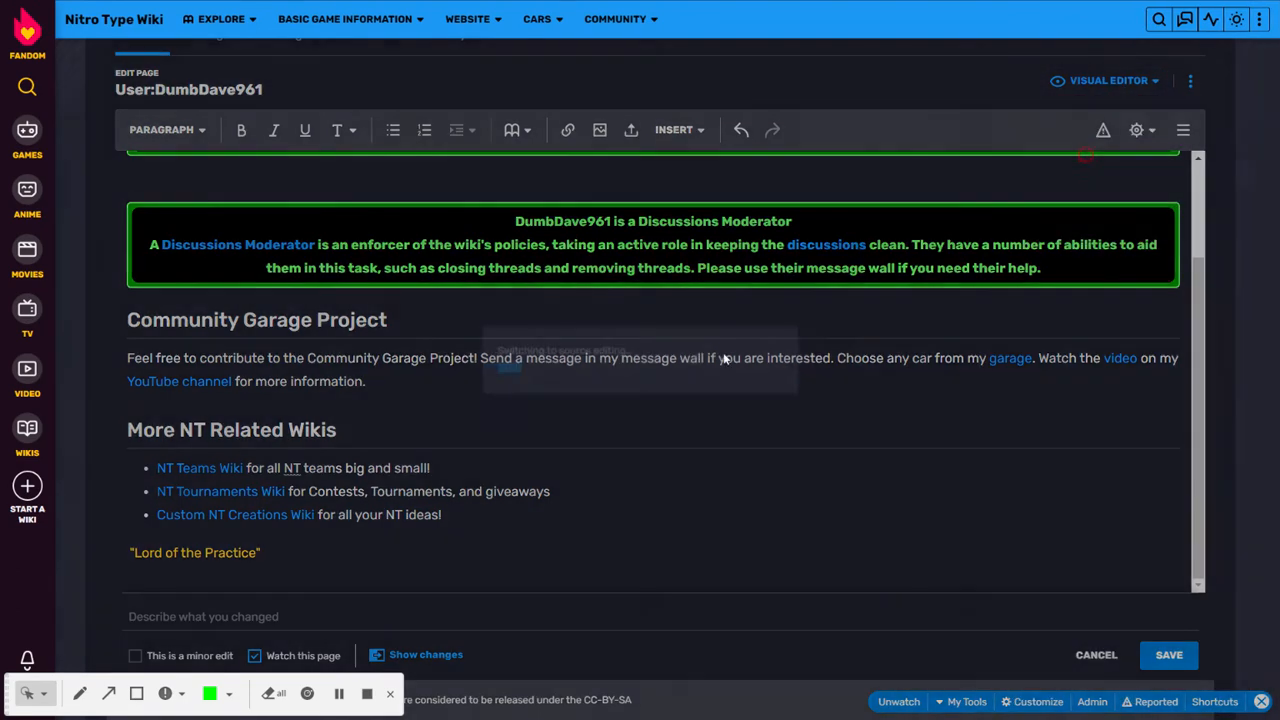
- Switch to the Source Editor to add {{Money|1000000}} below the Title template
left_click(1108, 80)
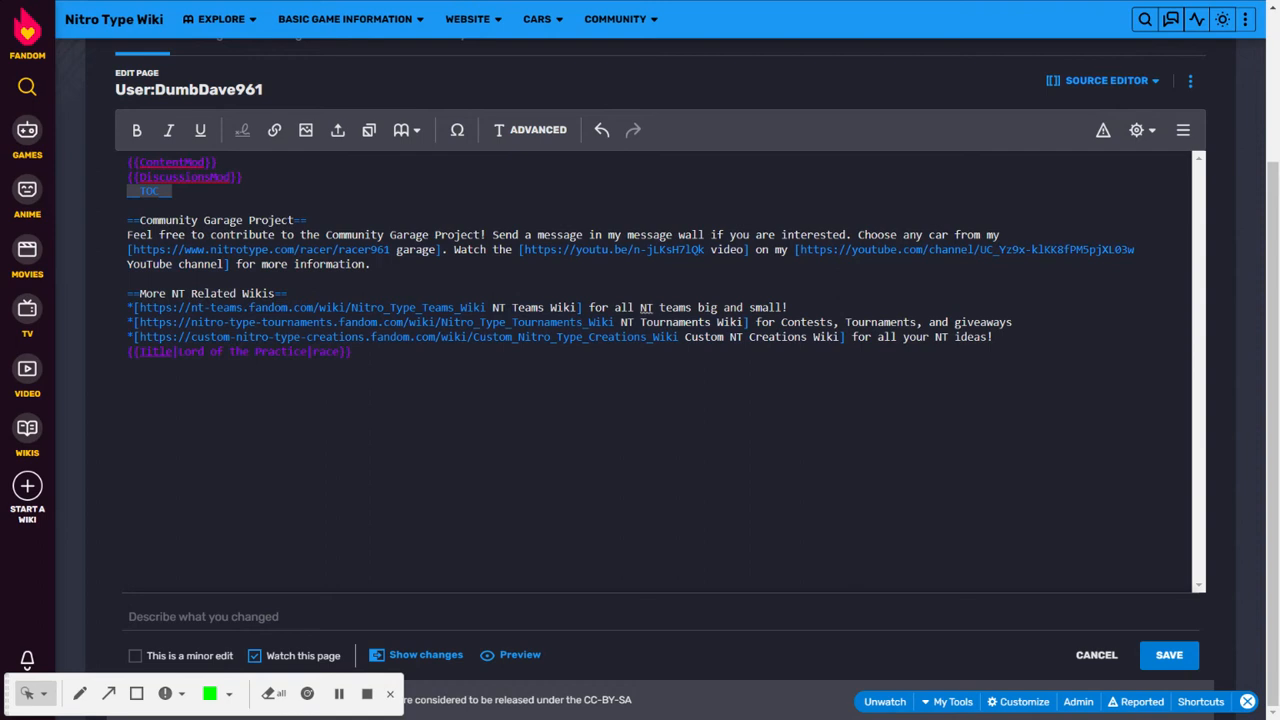
mouse_move(180, 428)
type("{{Money|1000000}}")
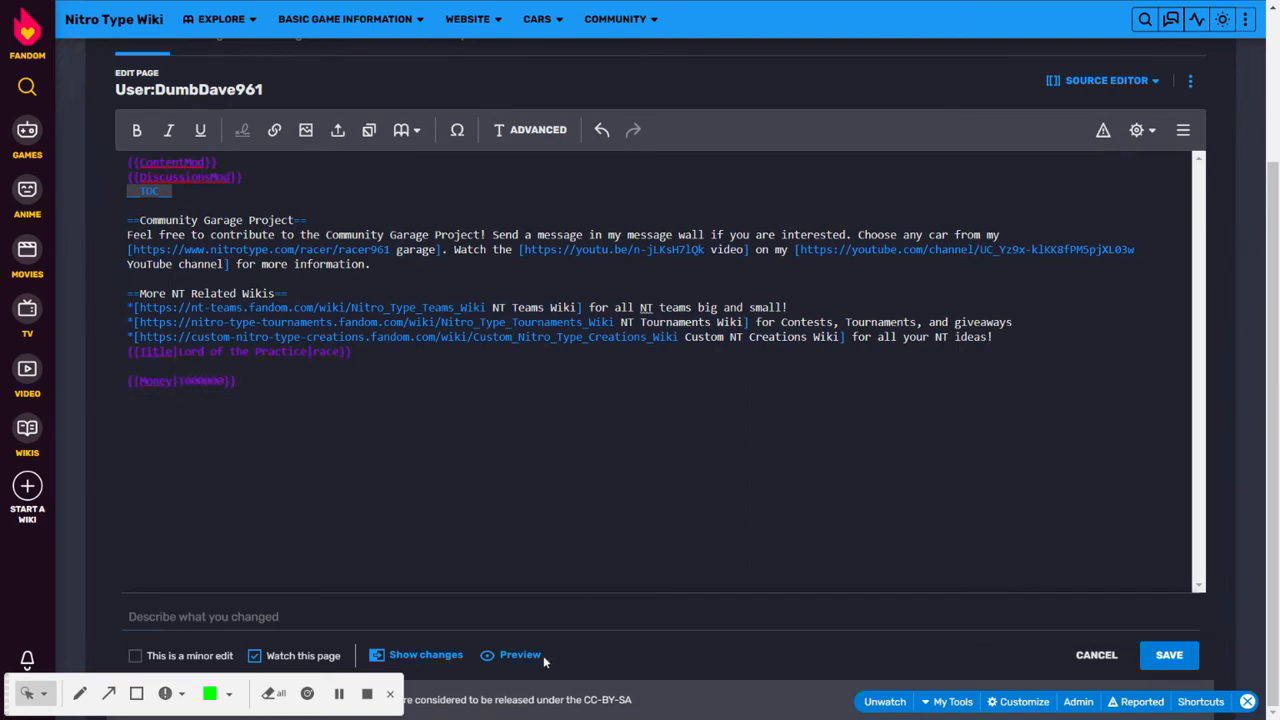
- Preview the page showing 'Lord of the Practice' and ₦1,000,000
left_click(520, 654)
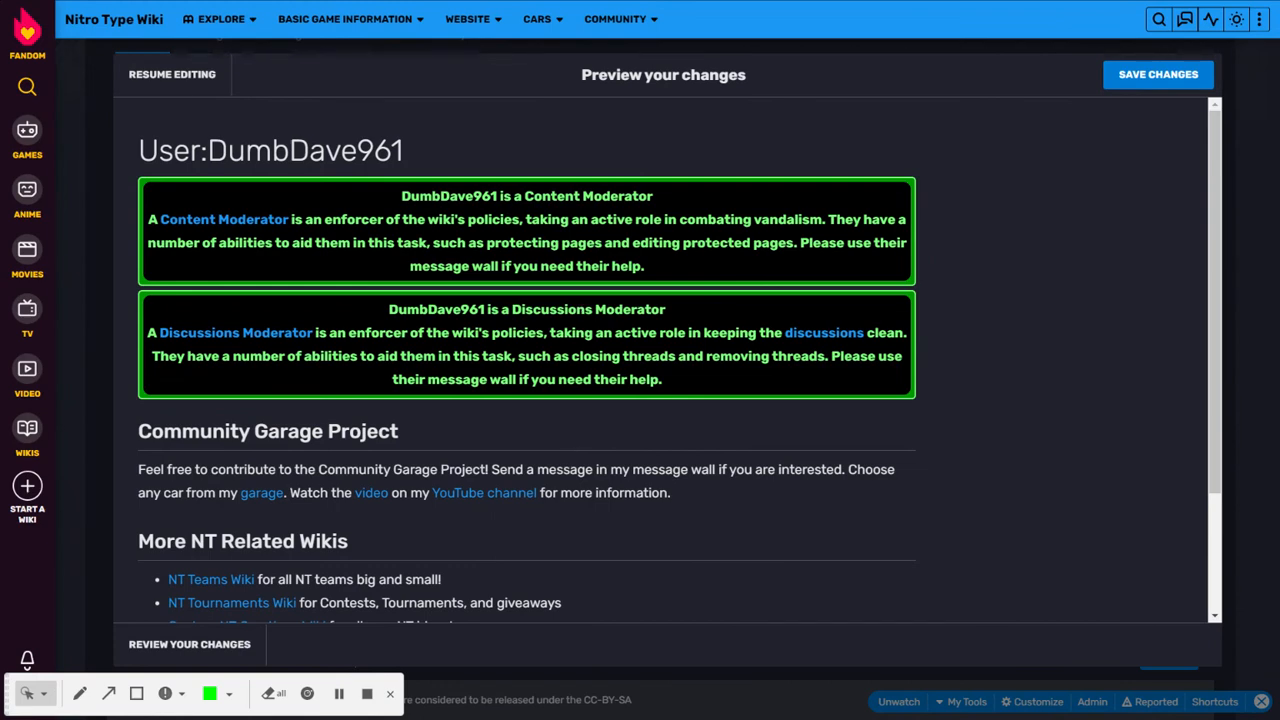
scroll("down", 3)
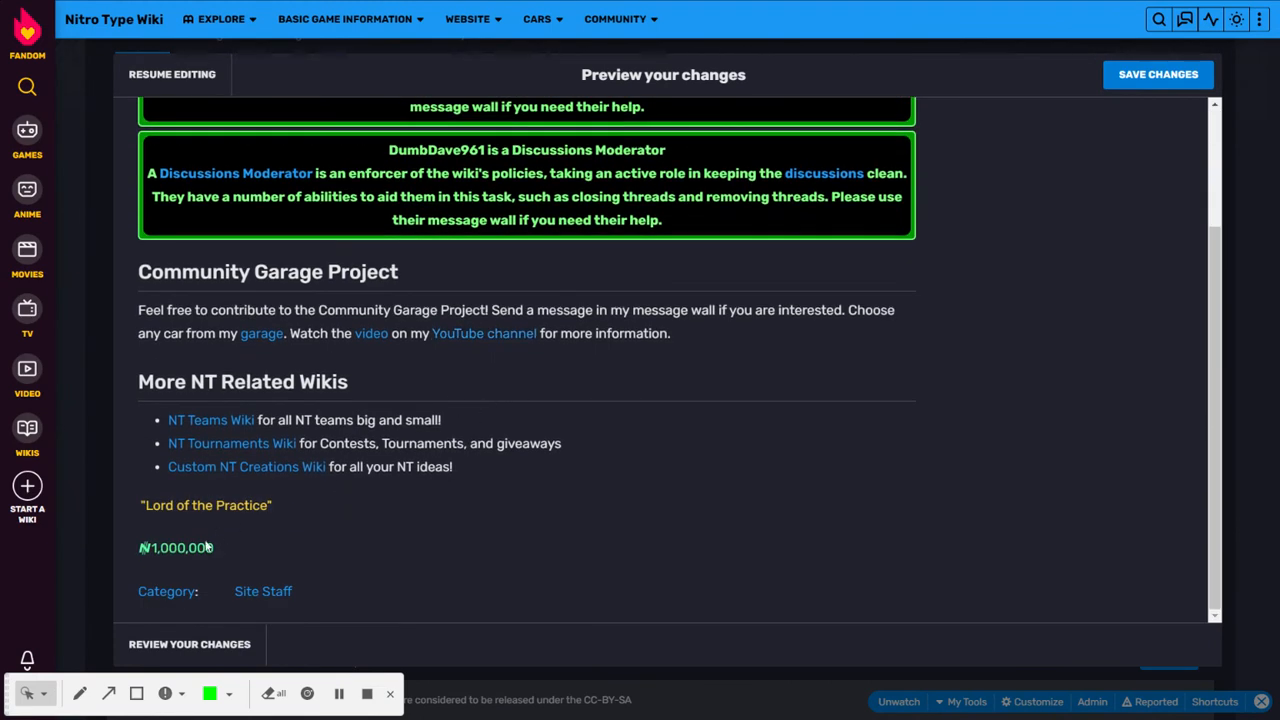
mouse_move(156, 570)
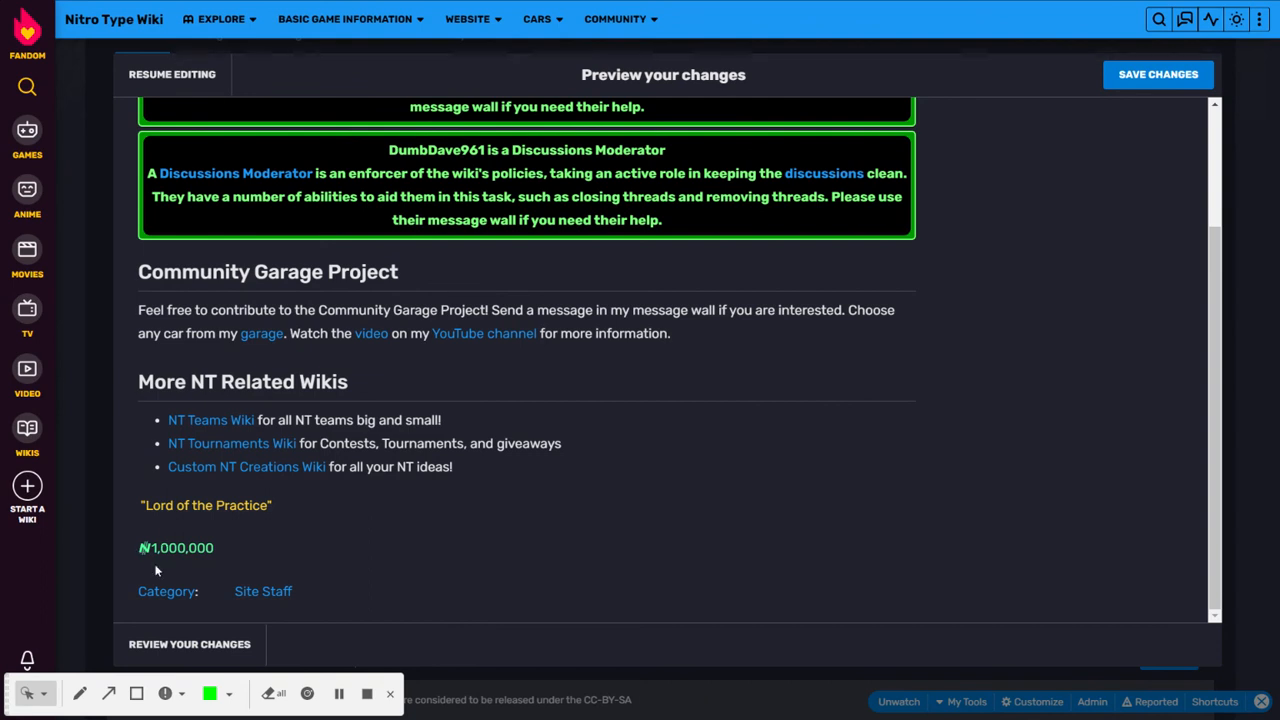
mouse_move(212, 556)
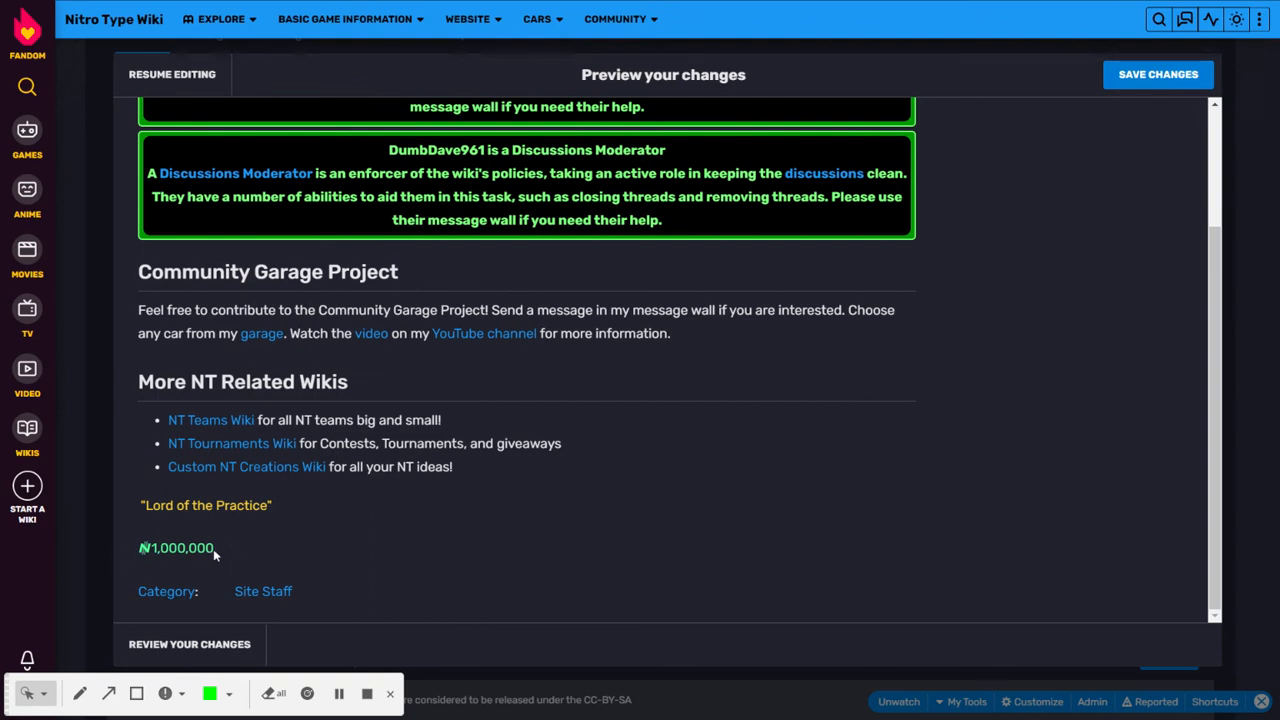